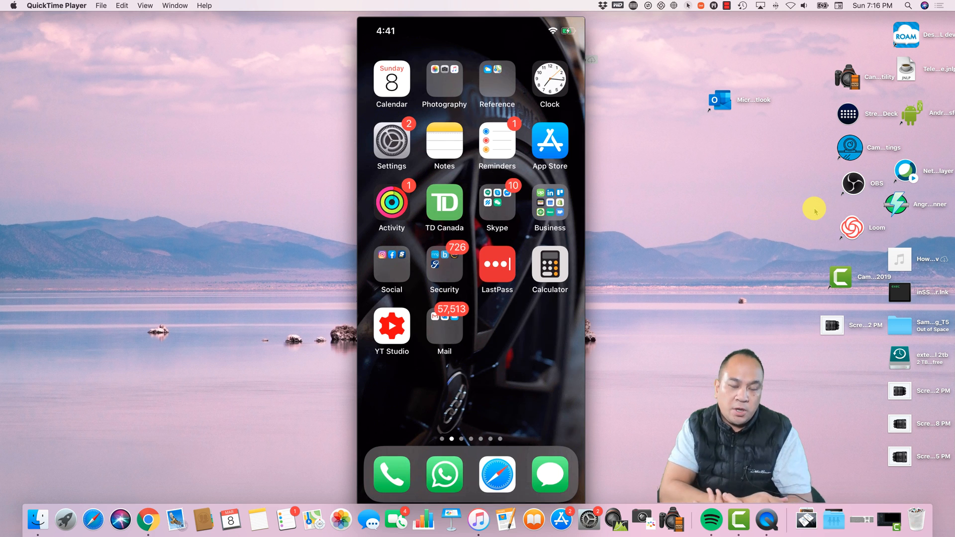
mouse_move(609, 172)
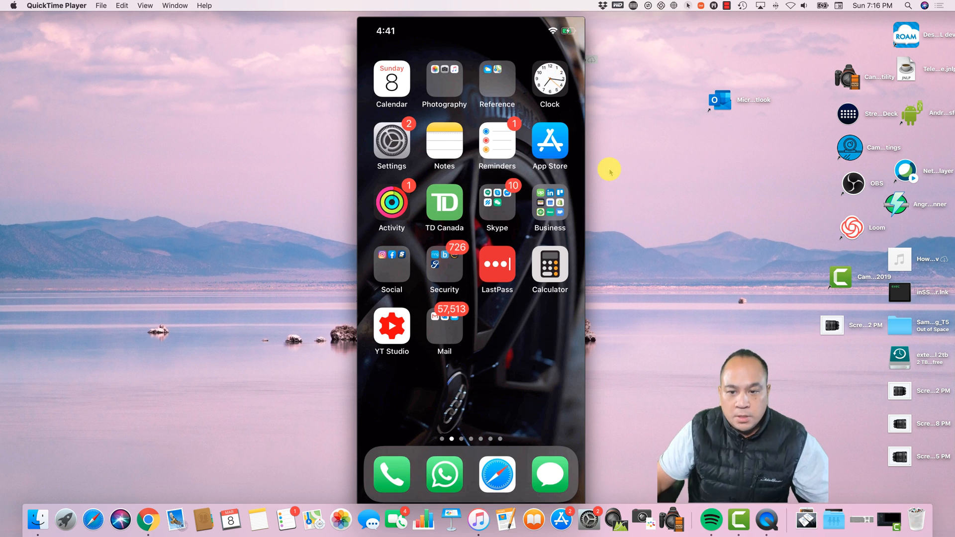
mouse_move(612, 171)
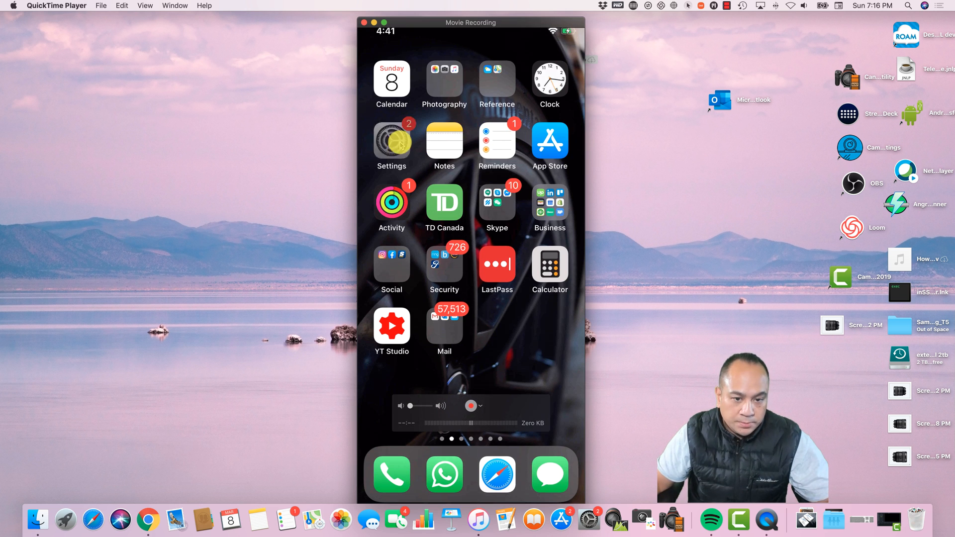
Open Settings, then the Apple ID account page, then its Subscriptions entry.
left_click(392, 138)
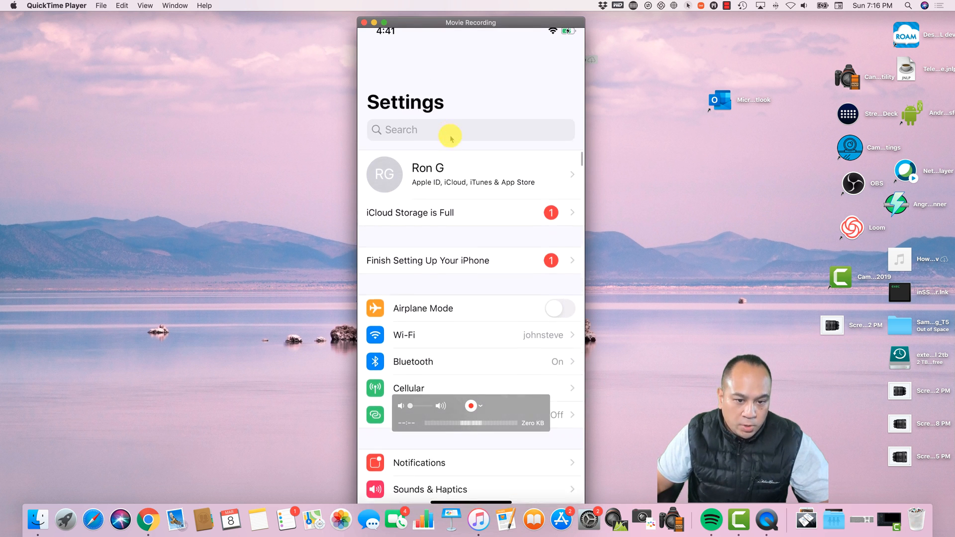
left_click(470, 174)
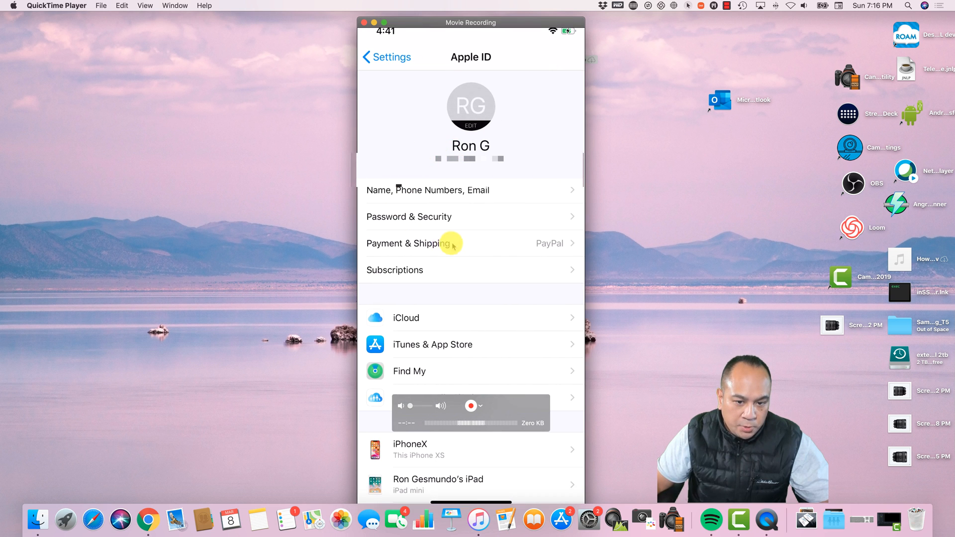
mouse_move(422, 272)
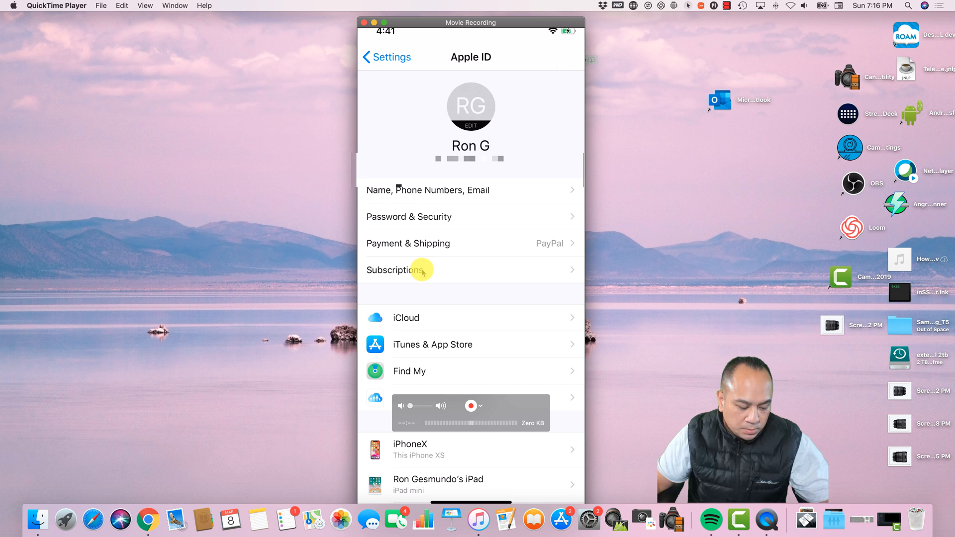
left_click(426, 269)
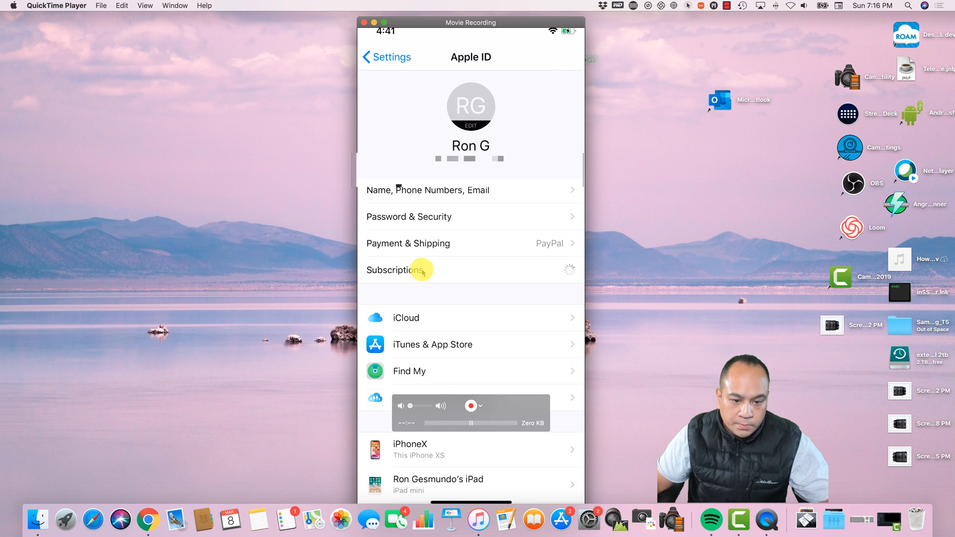
Open Subscriptions, leave Receive Renewal Receipts on, and scroll the Active and Expired lists.
left_click(395, 269)
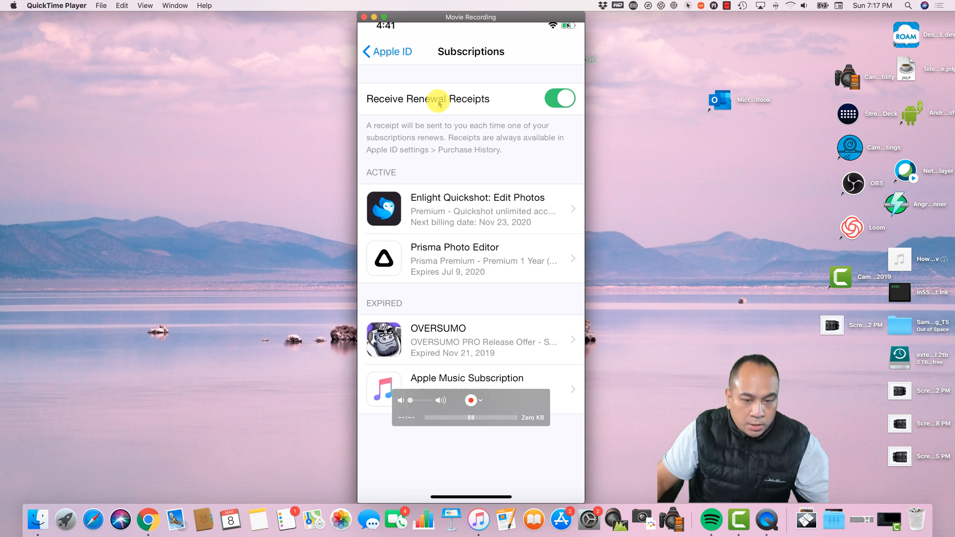
mouse_move(454, 91)
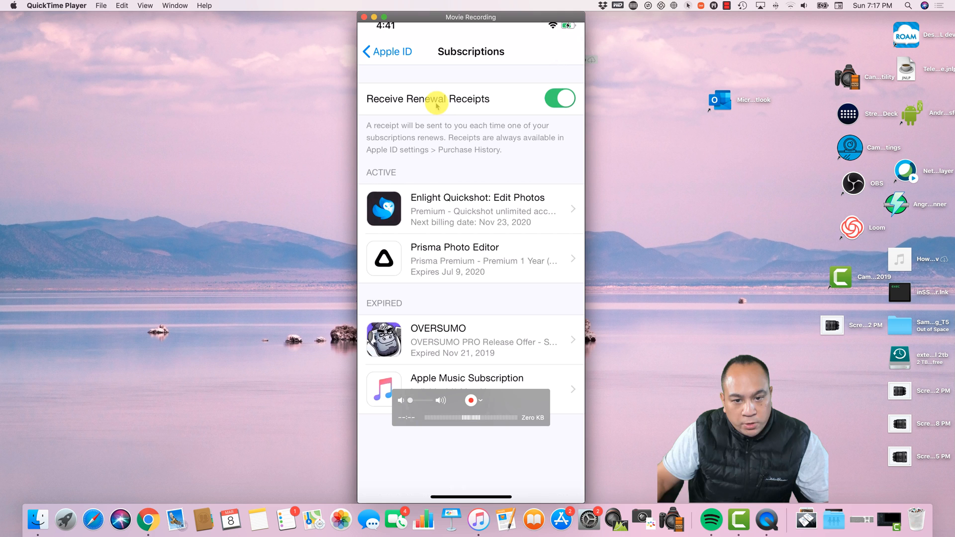
left_click(559, 99)
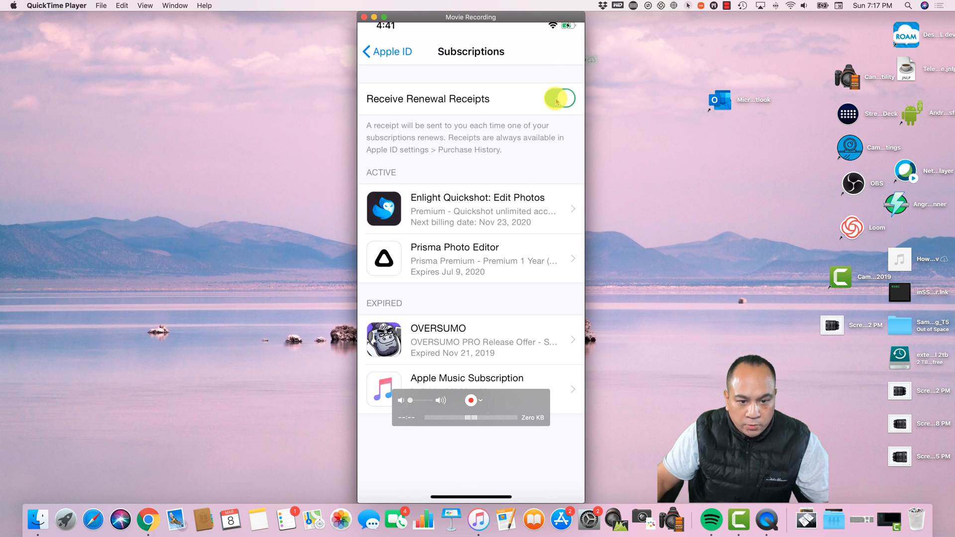
left_click(559, 99)
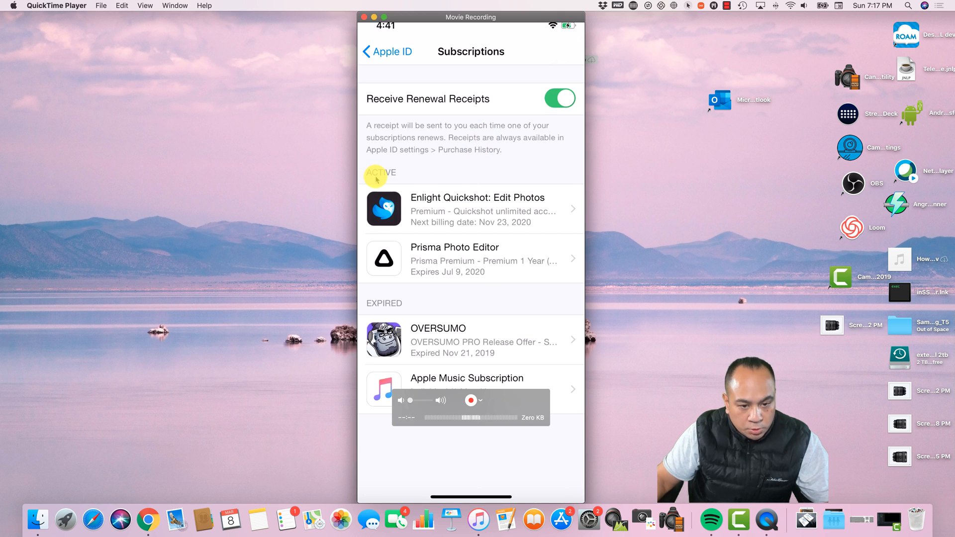
mouse_move(488, 199)
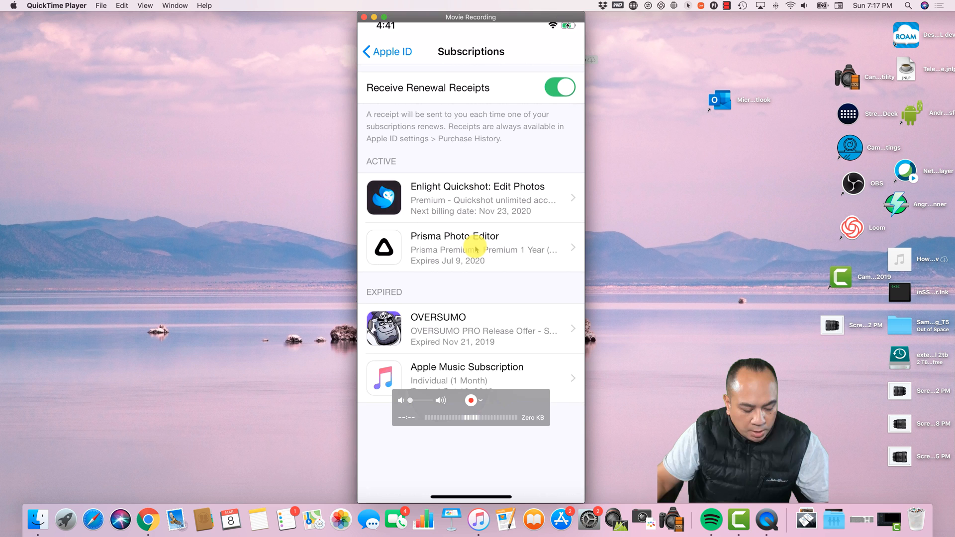
scroll("down", 3)
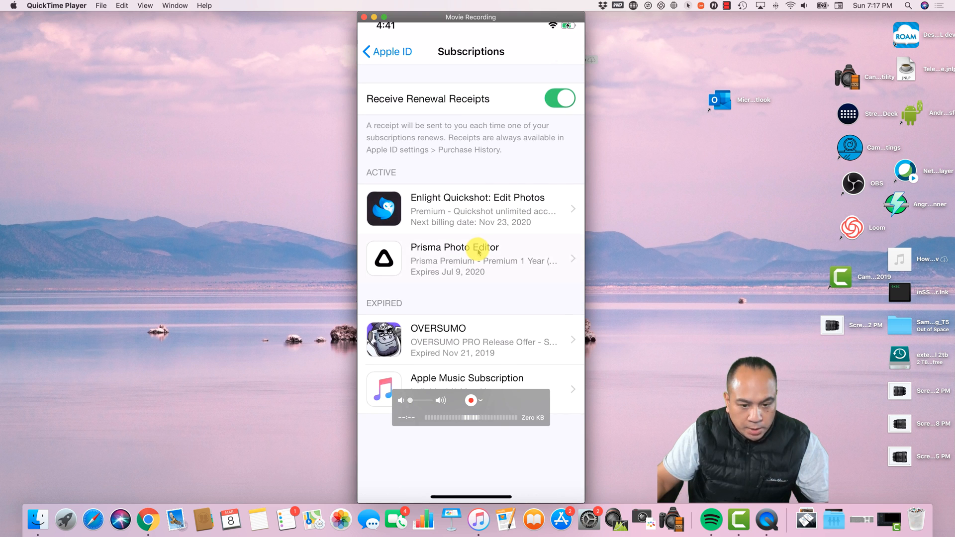
Review Prisma Photo Editor's plan options and prices, then return to Subscriptions unchanged.
left_click(469, 258)
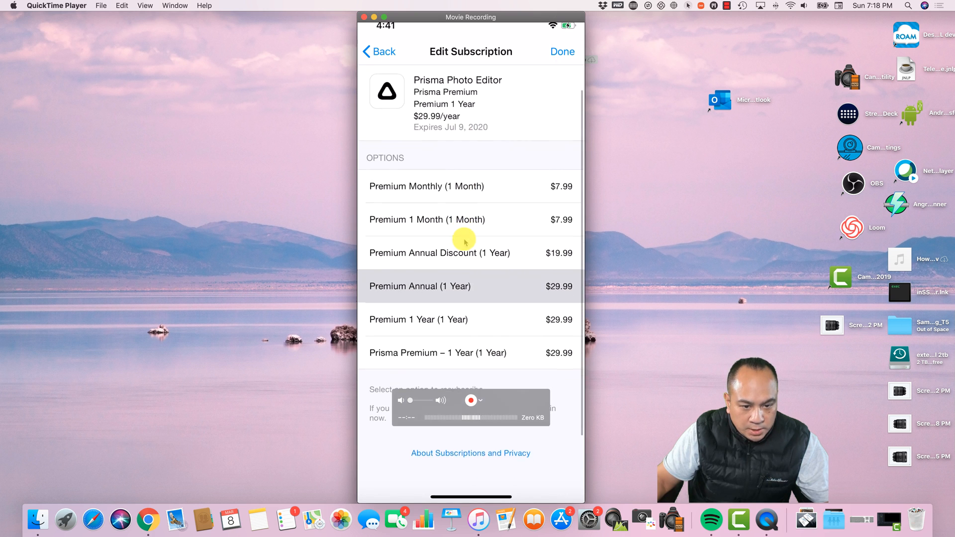
scroll("down", 3)
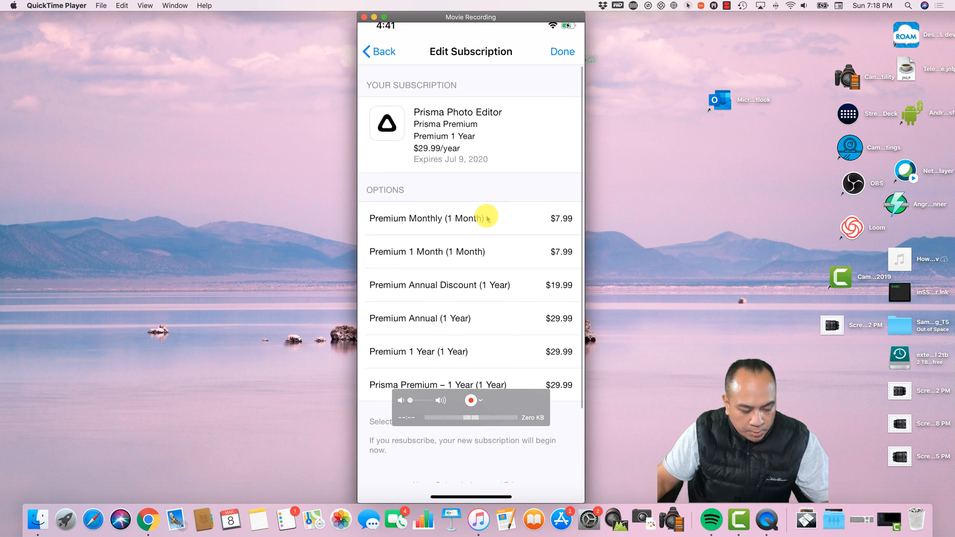
left_click(377, 51)
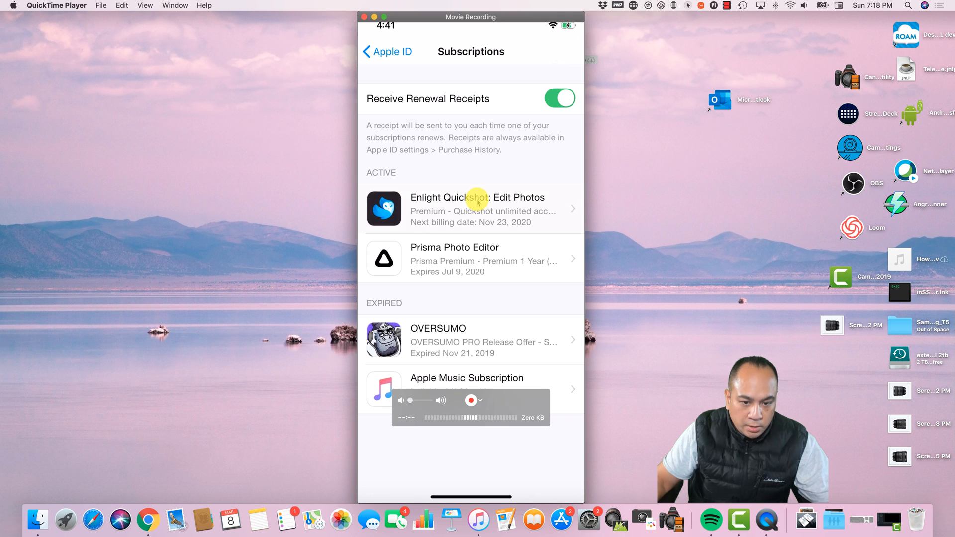
Open Enlight Quickshot: Edit Photos under Active to see its yearly plan and options.
left_click(478, 210)
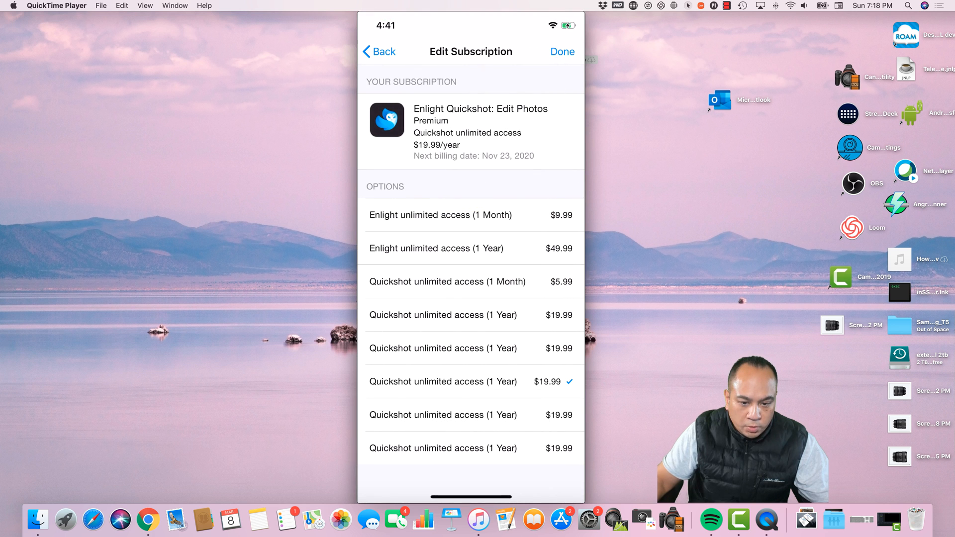